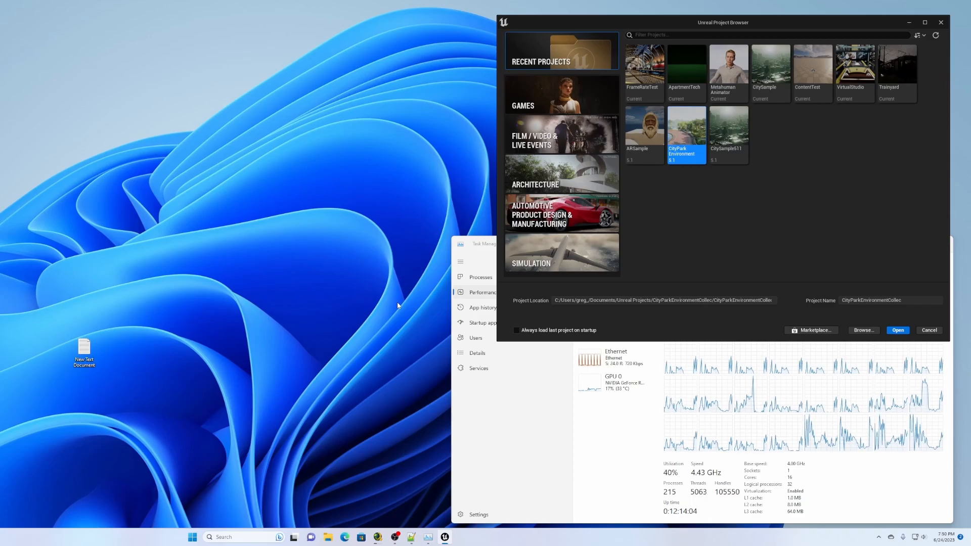
Open the CityPark Environment project from the Unreal Project Browser
left_click(897, 330)
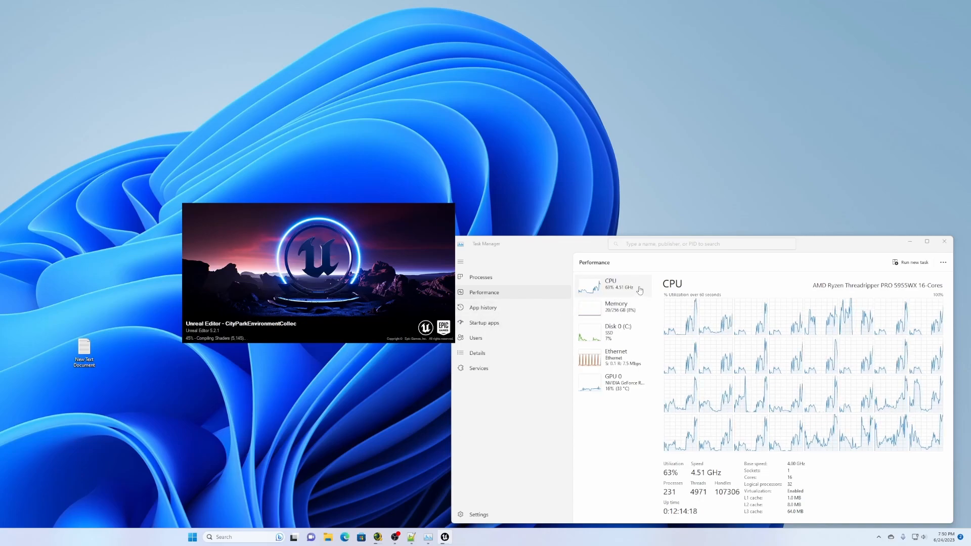
mouse_move(616, 292)
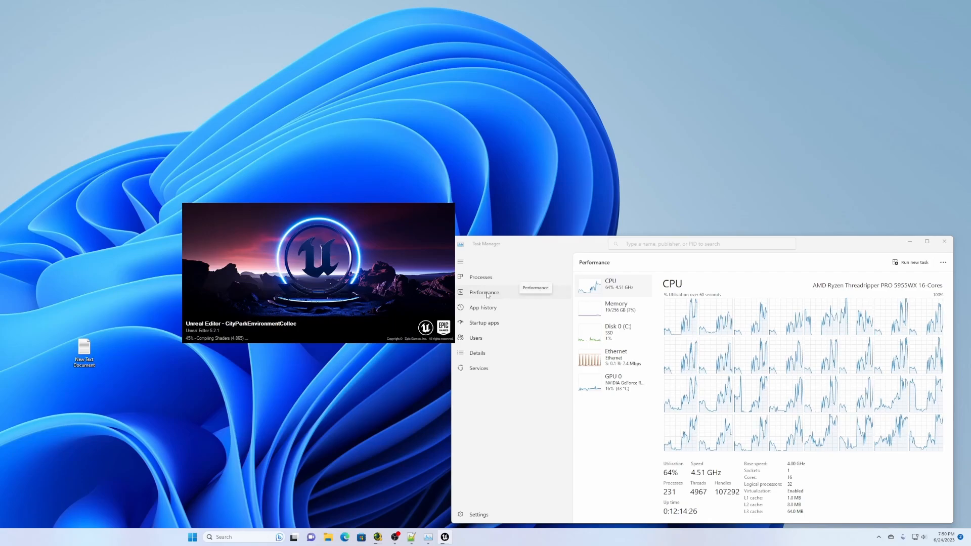
End the UnrealEditor process and its shader compile workers in Task Manager
left_click(481, 277)
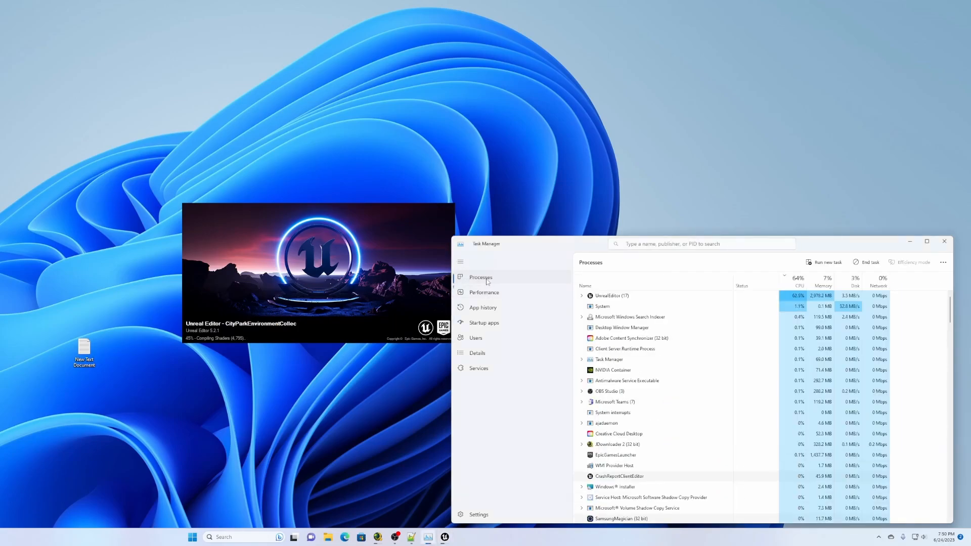
left_click(581, 295)
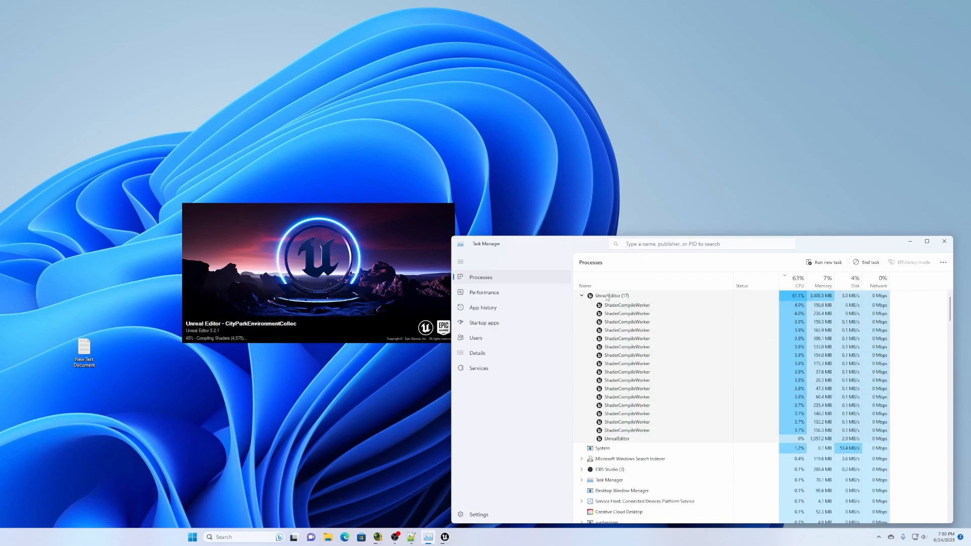
right_click(607, 296)
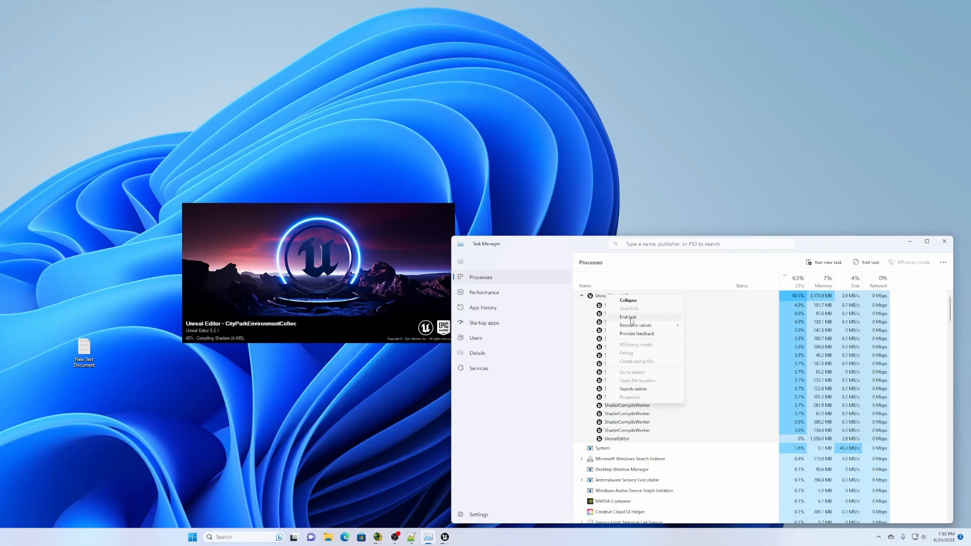
left_click(628, 316)
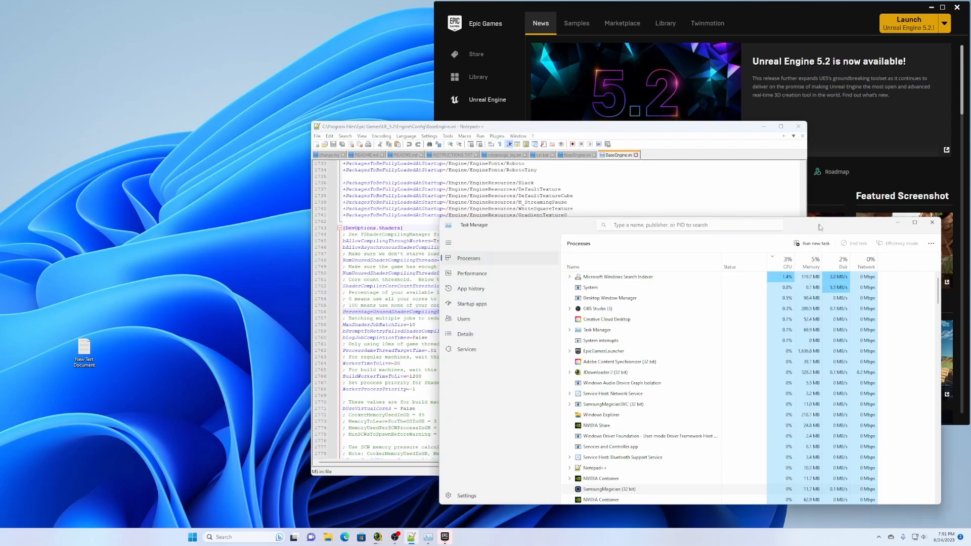
Edit PercentageUnusedShaderCompilingThreads under [DevOptions.Shaders] in BaseEngine.ini to a lower value
left_click(472, 273)
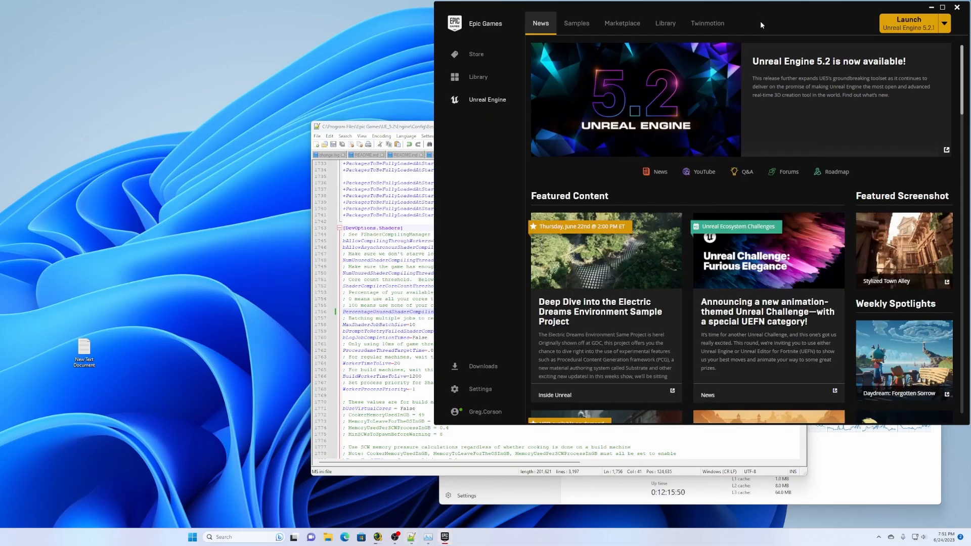
Launch Unreal Engine 5.2.1 from the Epic Games Launcher to reopen CityPark
left_click(665, 23)
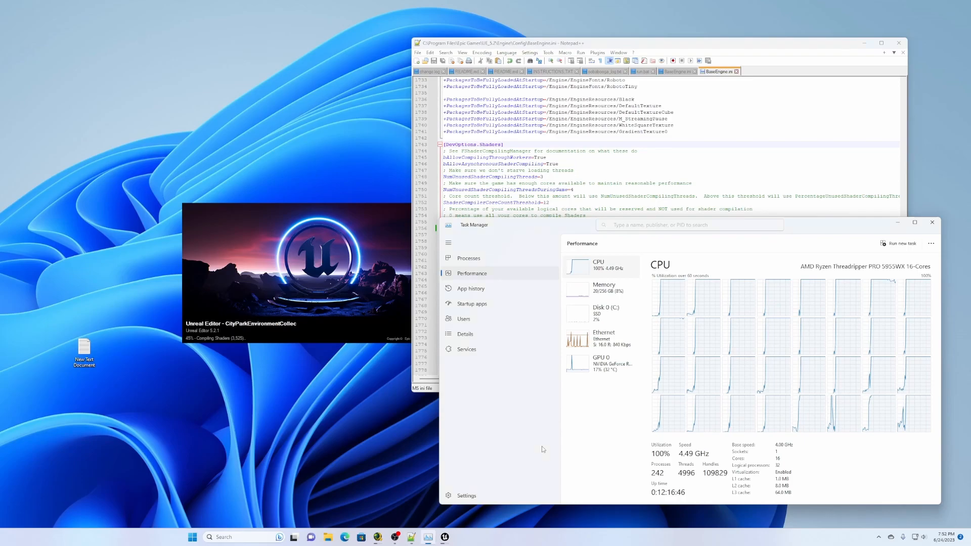
mouse_move(595, 274)
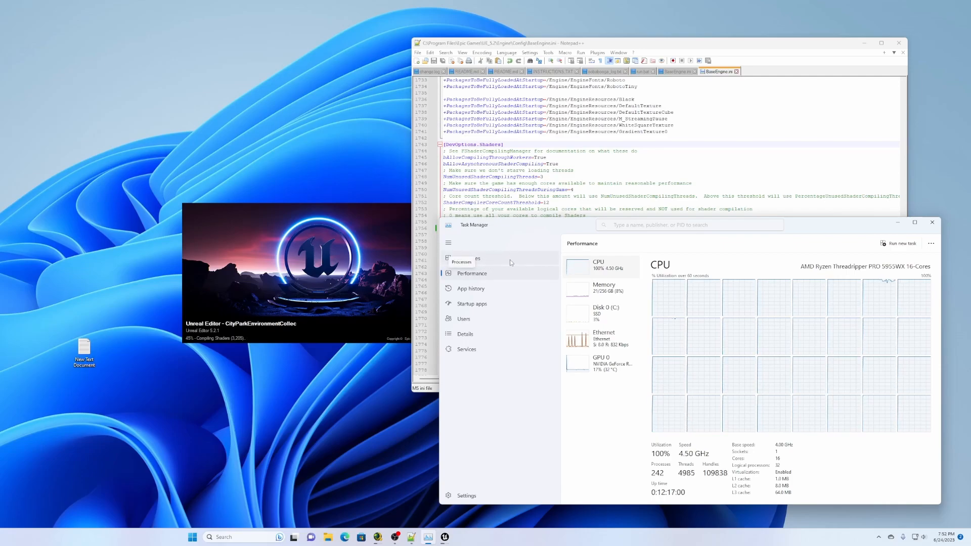
Expand UnrealEditor in Task Manager and scroll through its ShaderCompileWorker processes
left_click(468, 257)
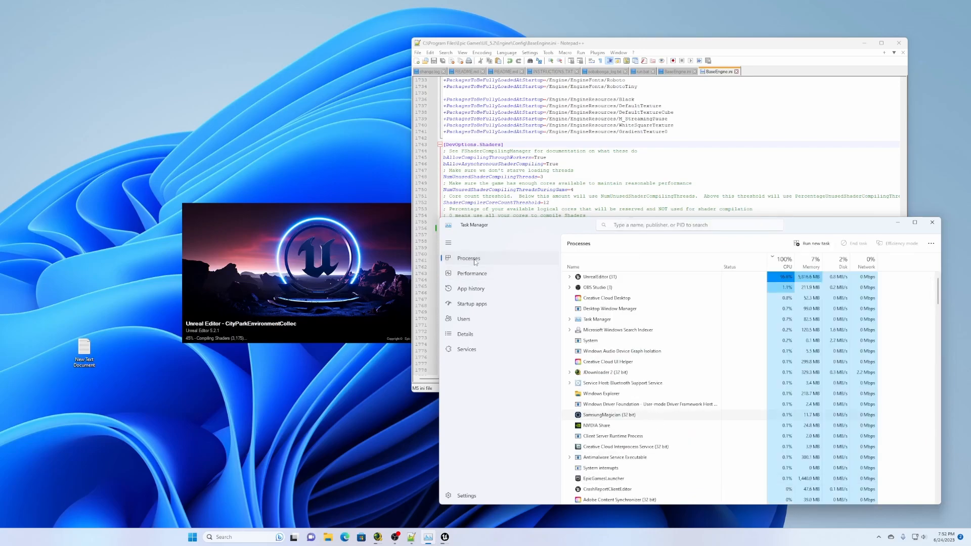
left_click(569, 277)
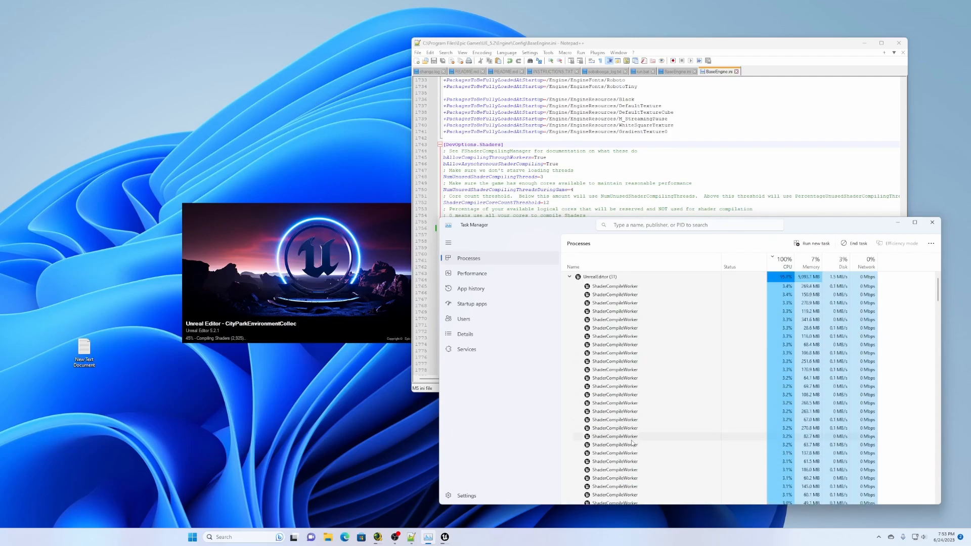
scroll("down", 3)
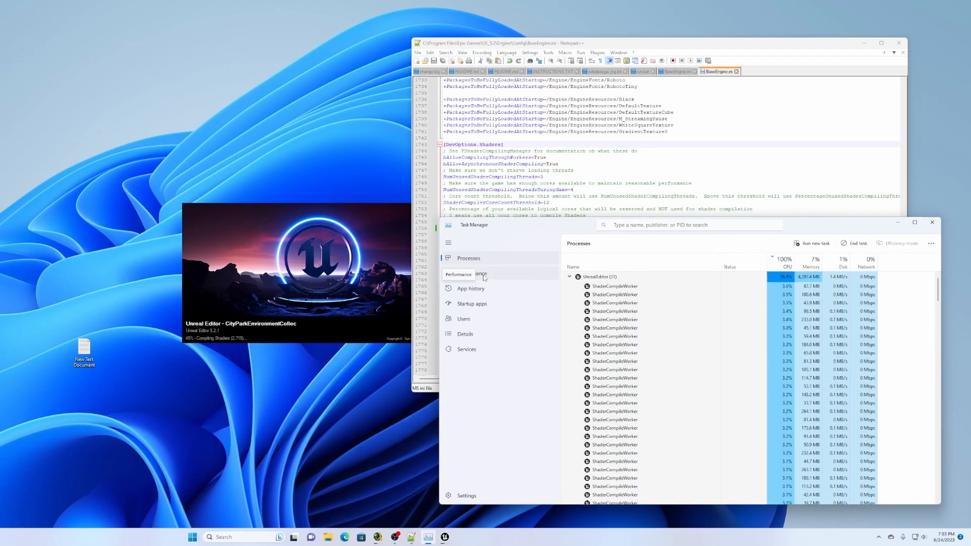
Show Task Manager's Performance graphs with all CPU cores at 100%
left_click(471, 273)
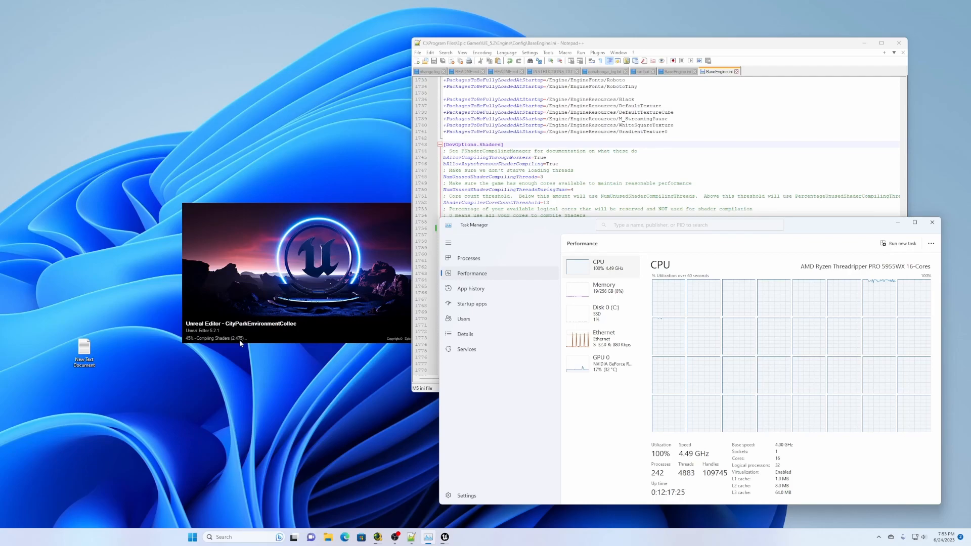
mouse_move(629, 398)
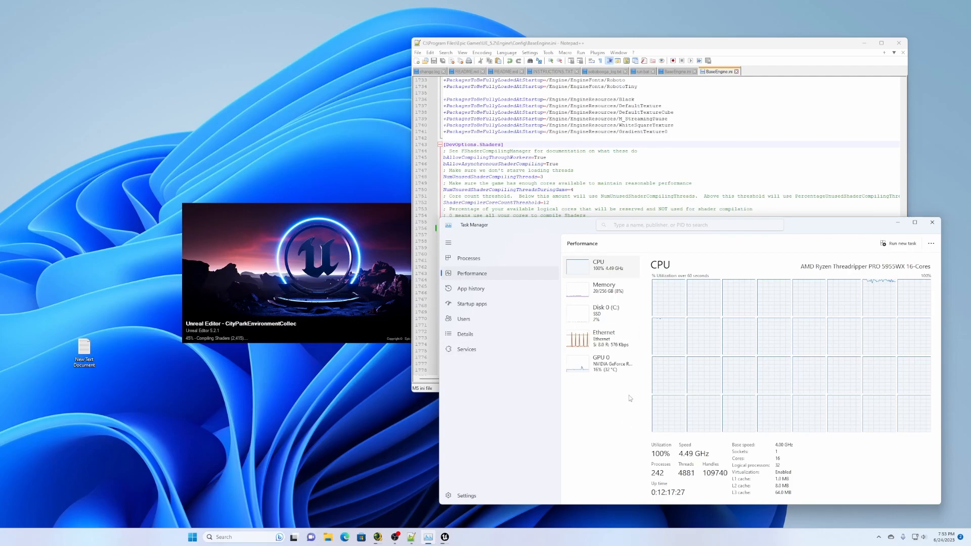